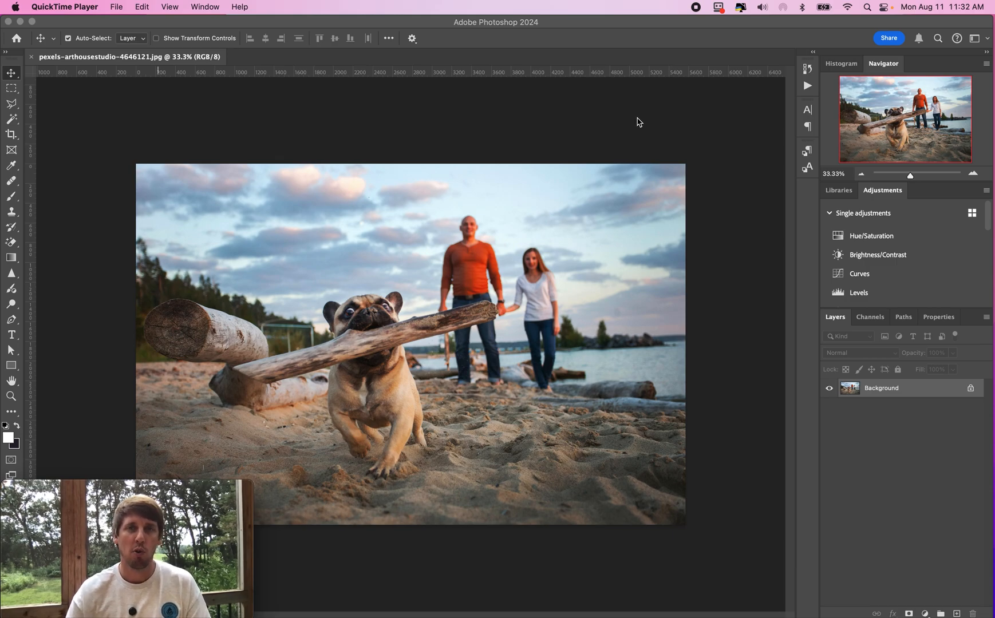
{"action": "mouse_move", "coordinate": [510, 127]}
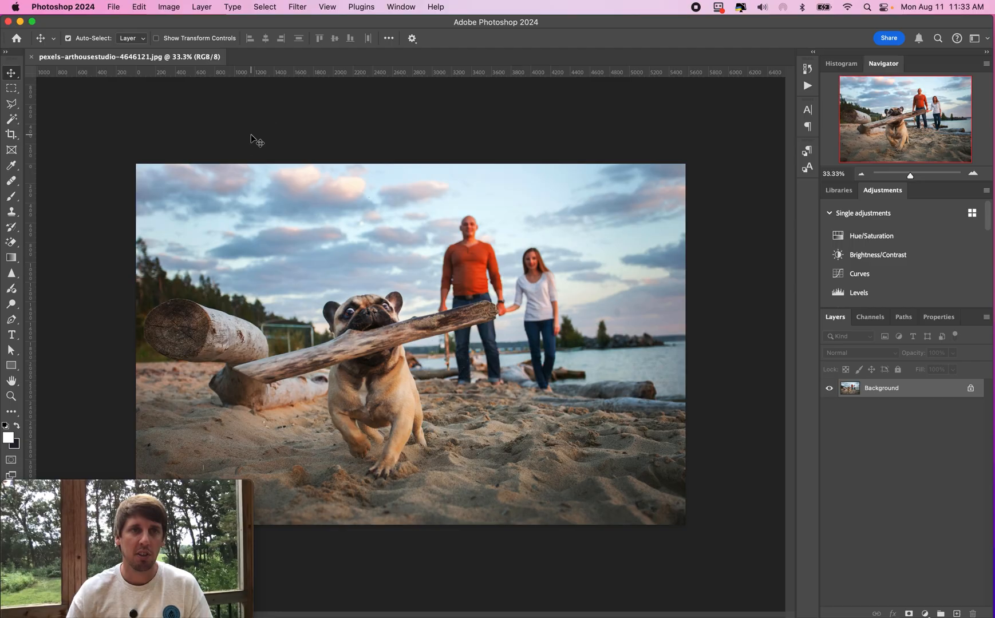
Step: Open the File menu and reveal the Automate submenu over the beach photo
{"action": "left_click", "coordinate": [114, 6]}
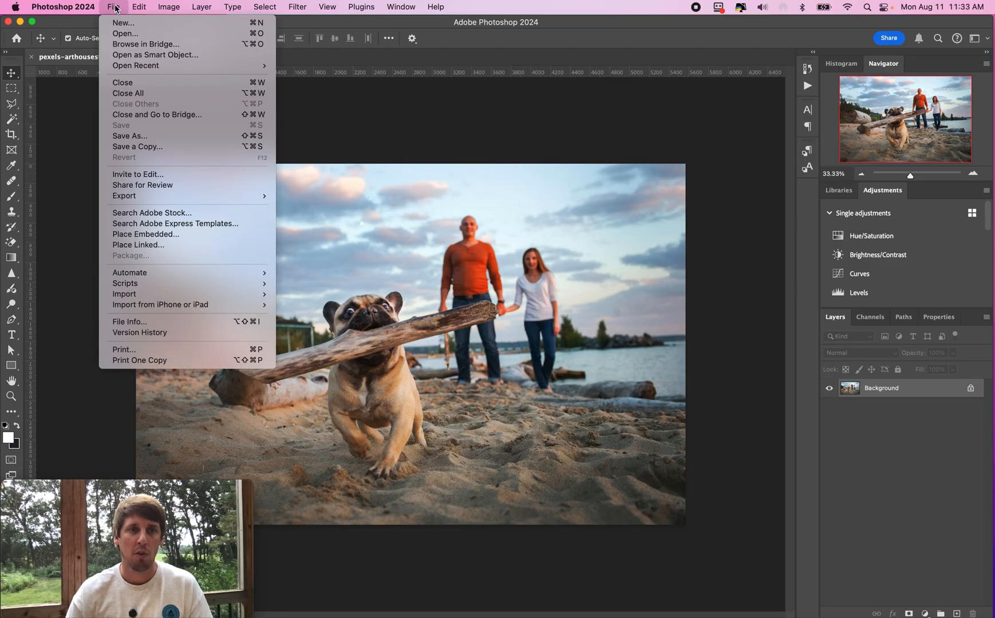
{"action": "mouse_move", "coordinate": [130, 272]}
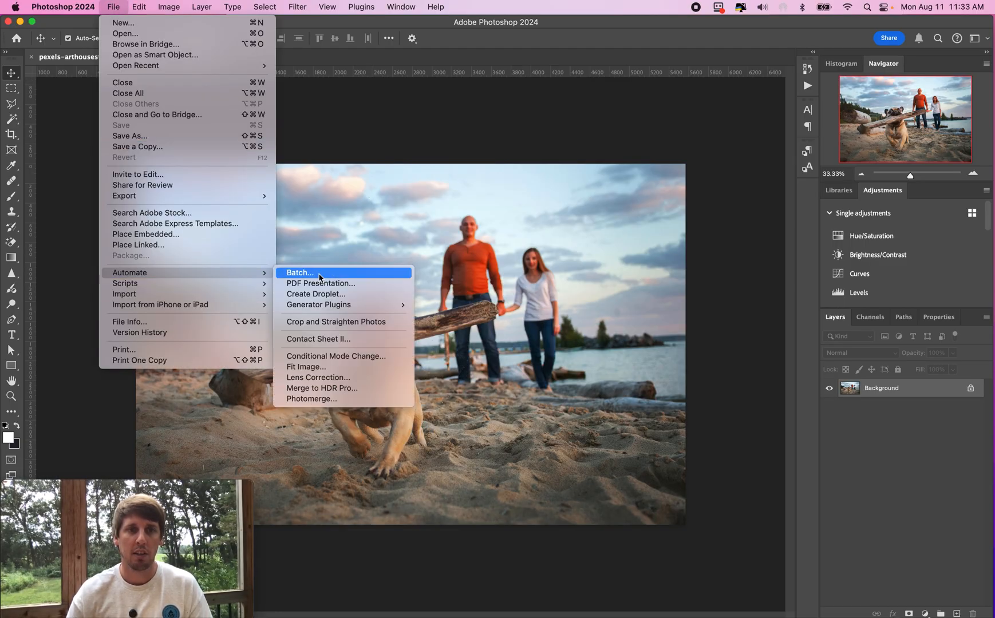
Step: Open the Batch dialog and move it up so it is fully visible
{"action": "left_click", "coordinate": [299, 272]}
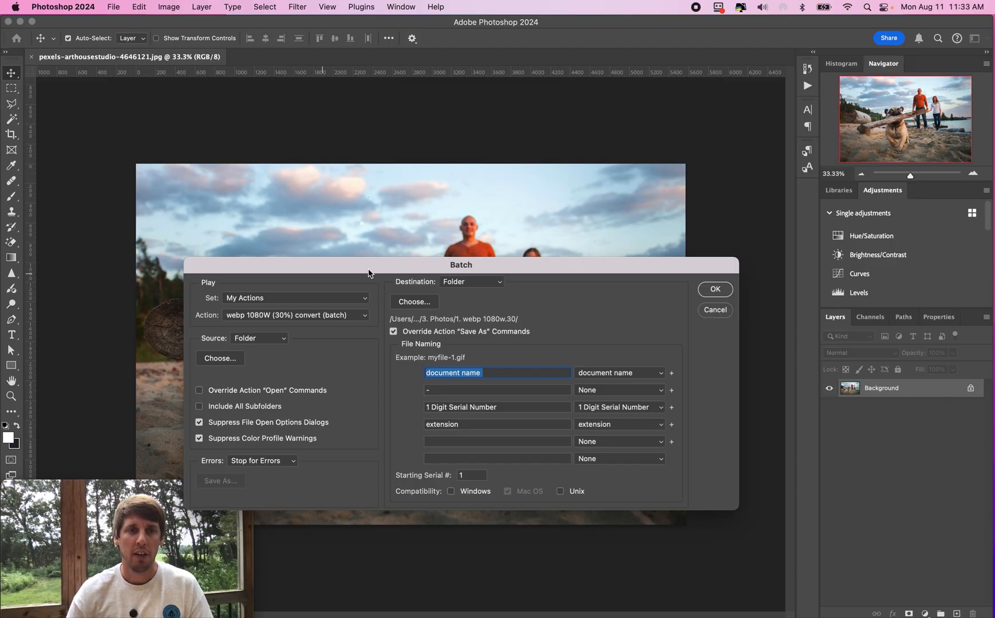
{"action": "left_click_drag", "start_coordinate": [461, 264], "coordinate": [398, 169]}
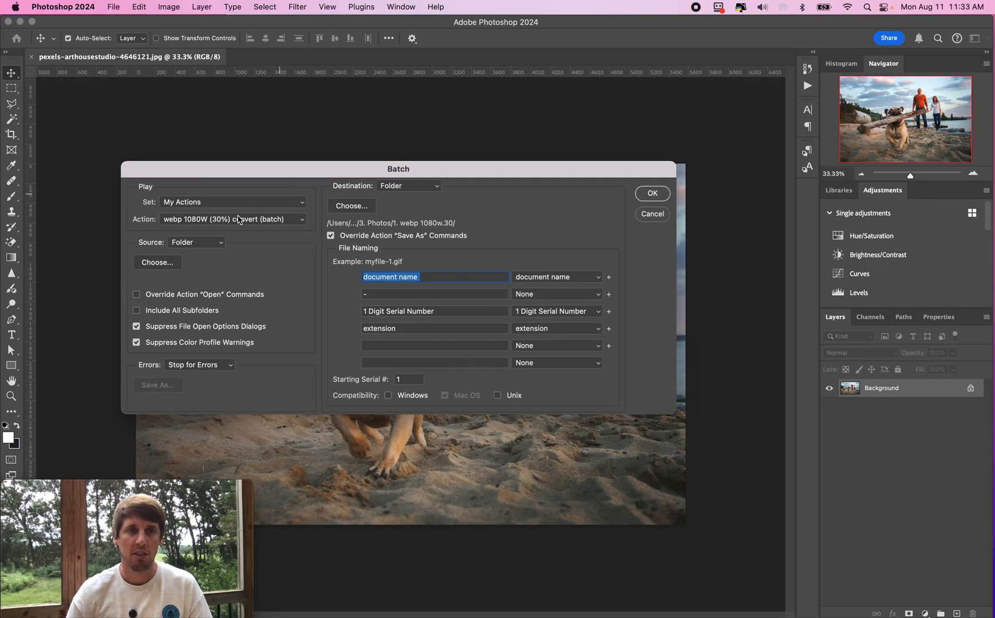
{"action": "mouse_move", "coordinate": [246, 226]}
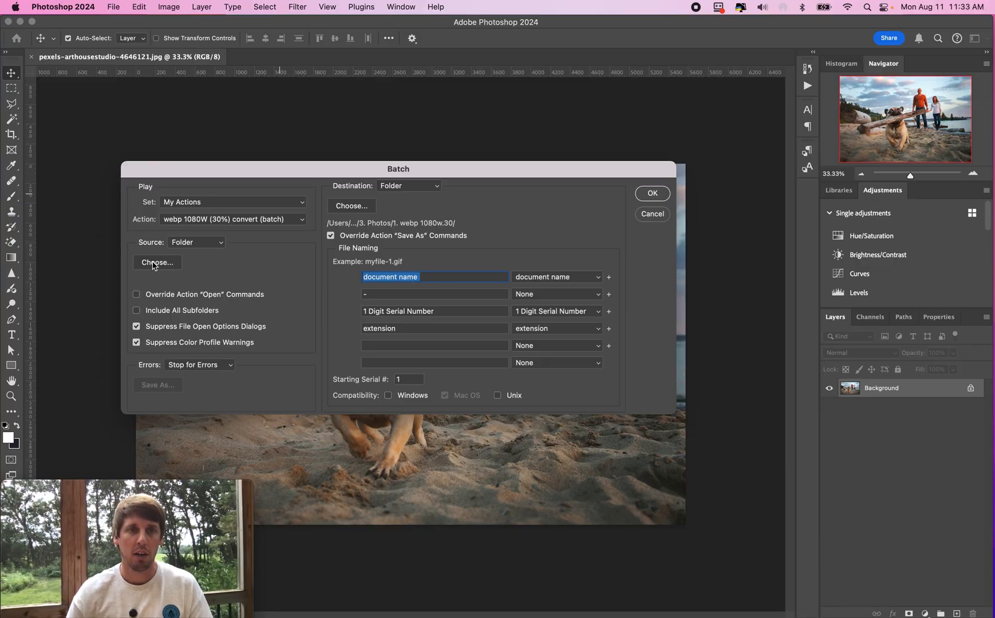
{"action": "mouse_move", "coordinate": [251, 266]}
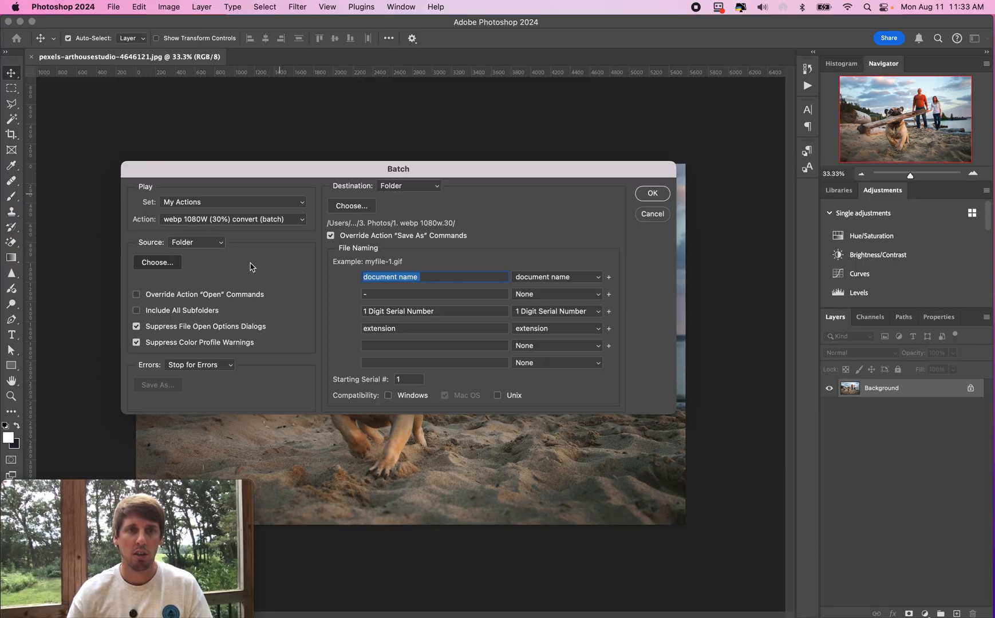
Step: Set the batch source folder to Downloads > Demo > Demo 10
{"action": "left_click", "coordinate": [157, 262]}
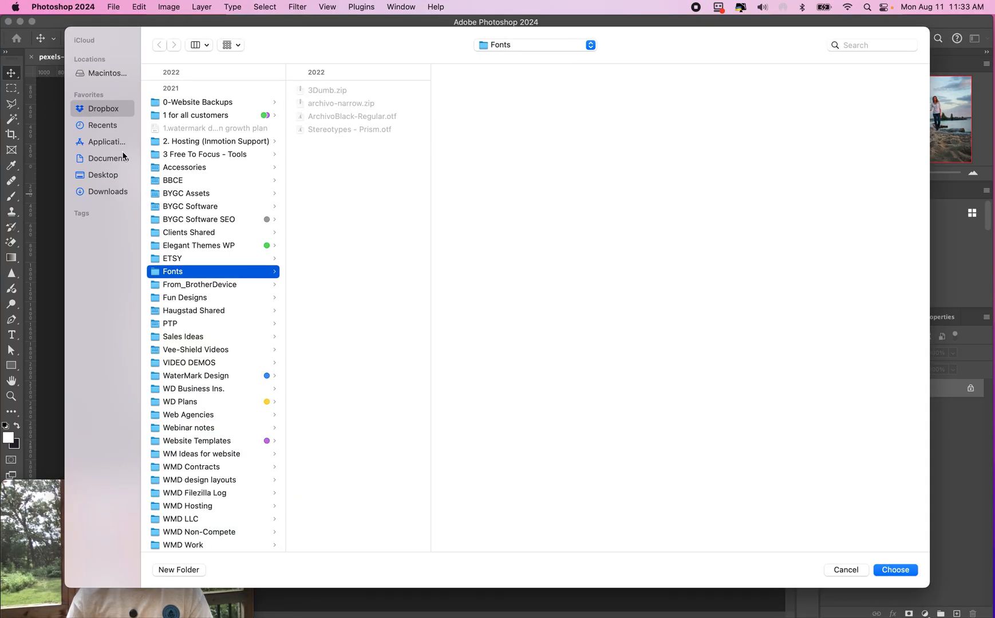
{"action": "left_click", "coordinate": [107, 191]}
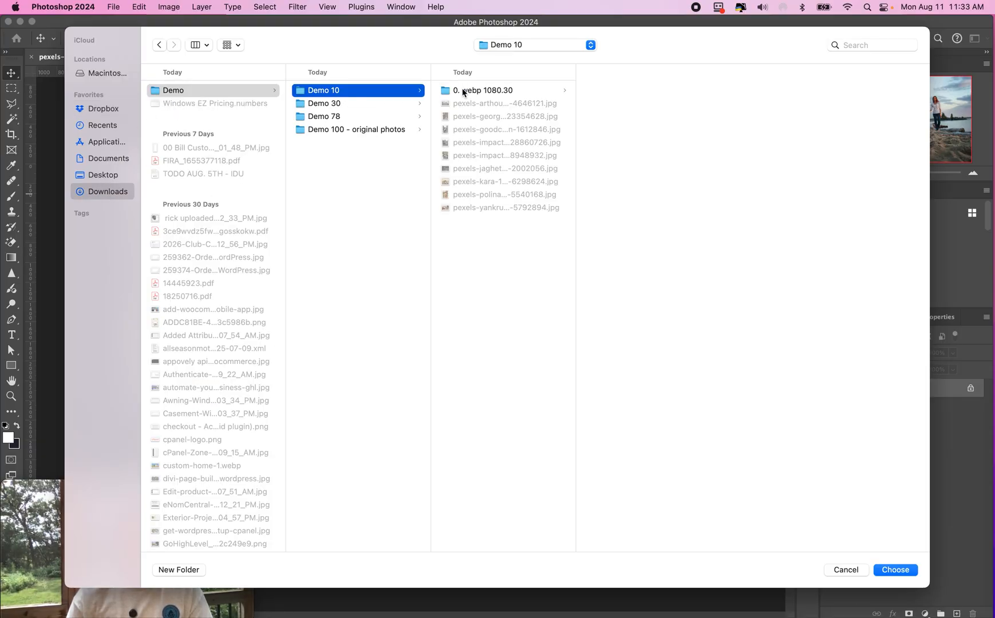
{"action": "left_click", "coordinate": [482, 90]}
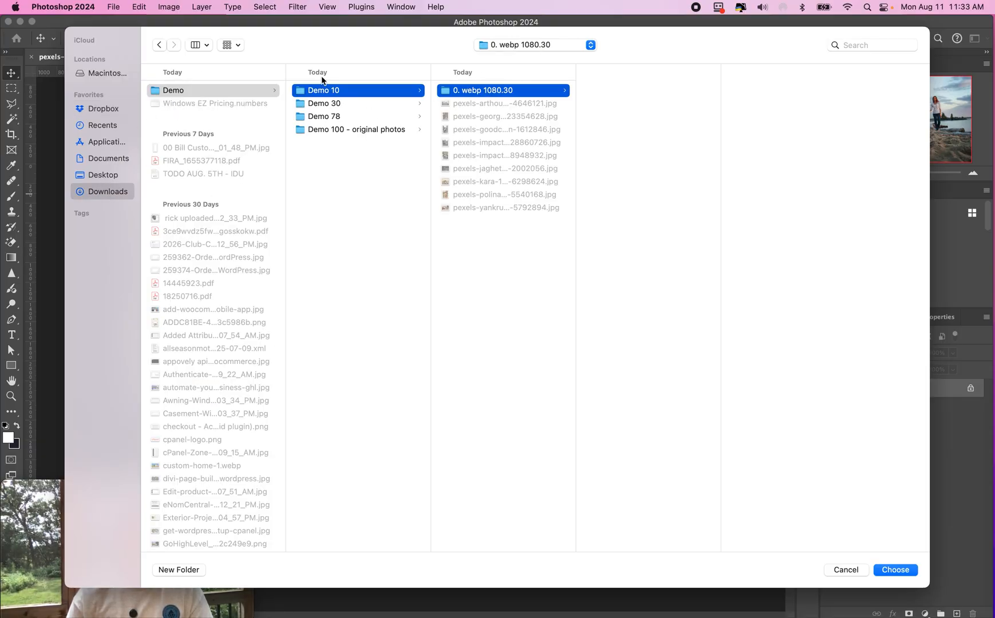
{"action": "left_click", "coordinate": [323, 89]}
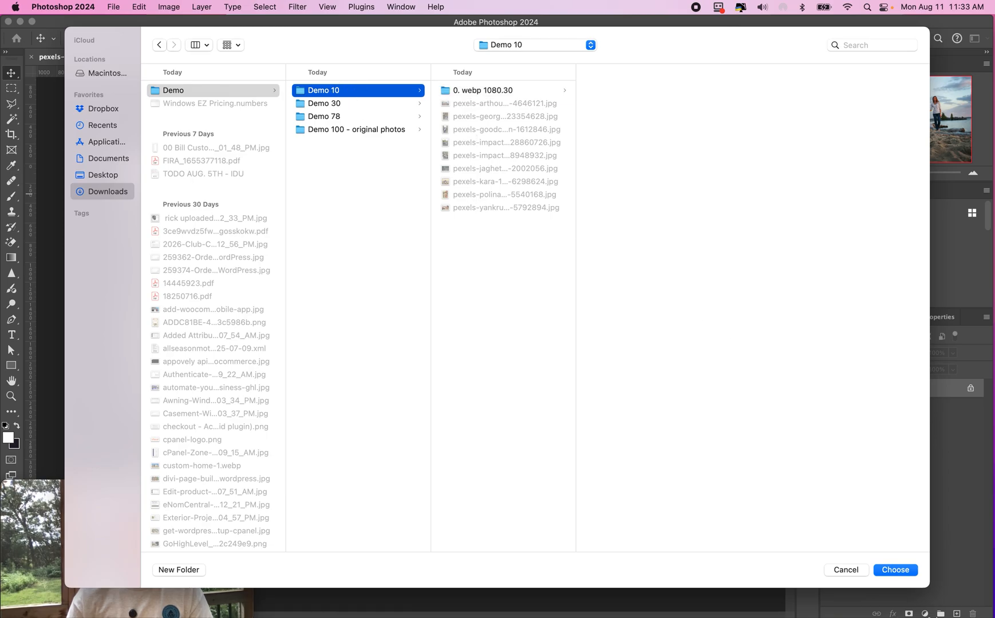
{"action": "left_click", "coordinate": [901, 570]}
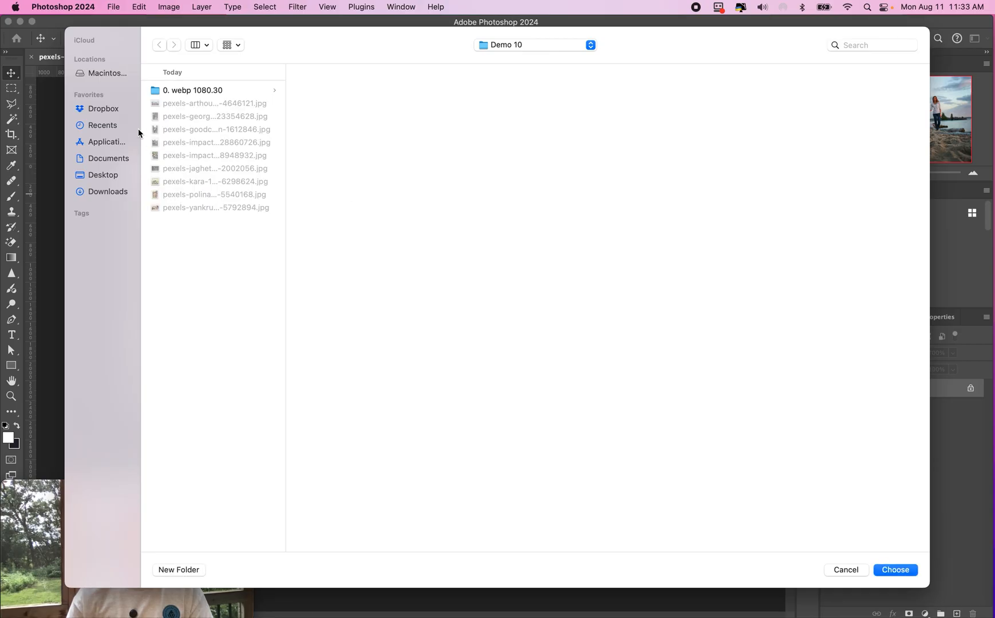
{"action": "mouse_move", "coordinate": [199, 91]}
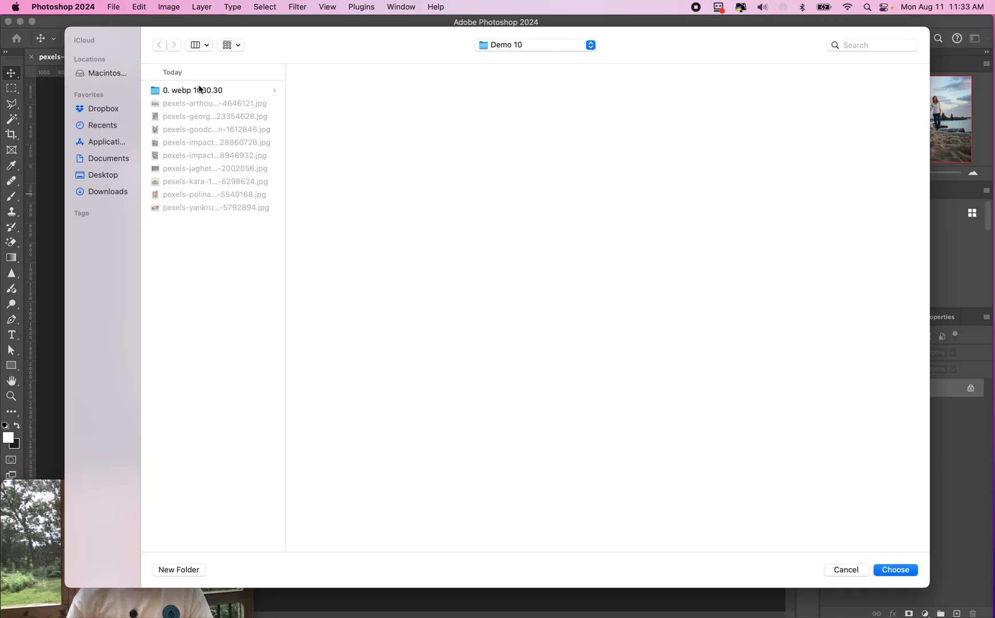
Step: Set the batch destination to the '0. webp 1080.30' subfolder inside Demo 10
{"action": "left_click", "coordinate": [533, 45]}
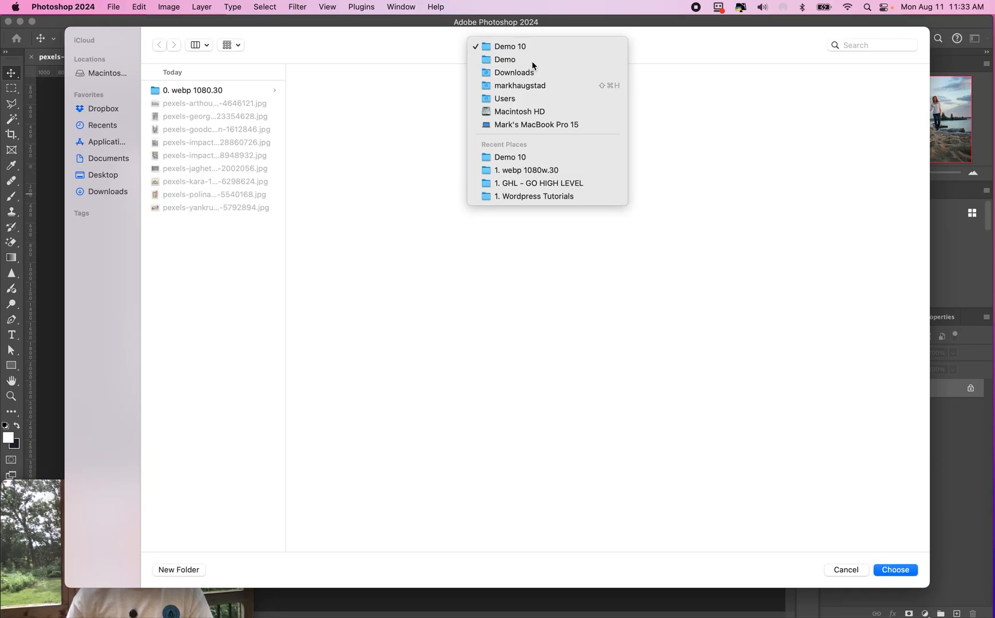
{"action": "left_click", "coordinate": [511, 46]}
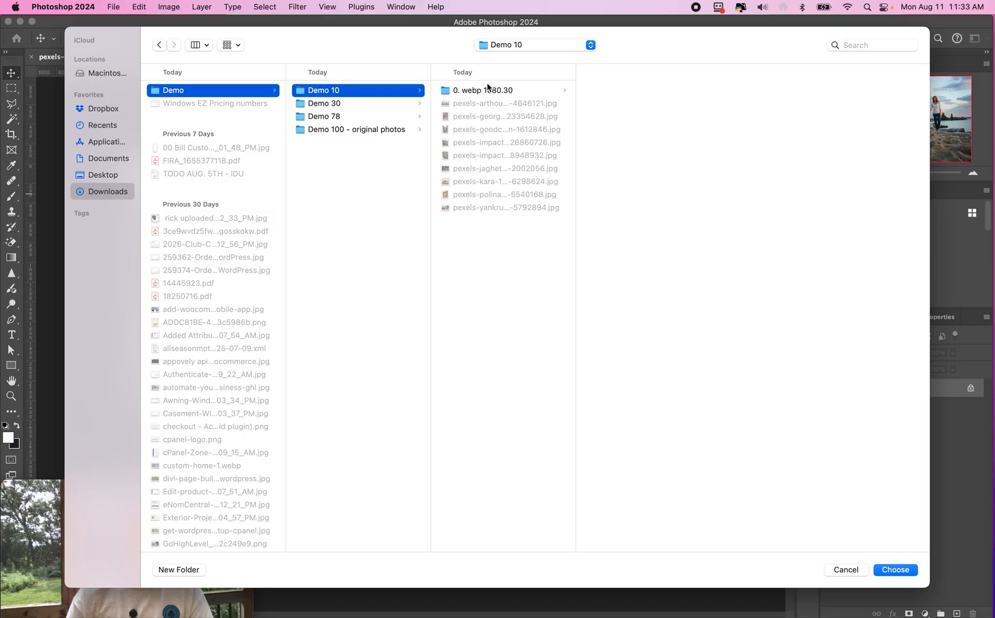
{"action": "left_click", "coordinate": [484, 90]}
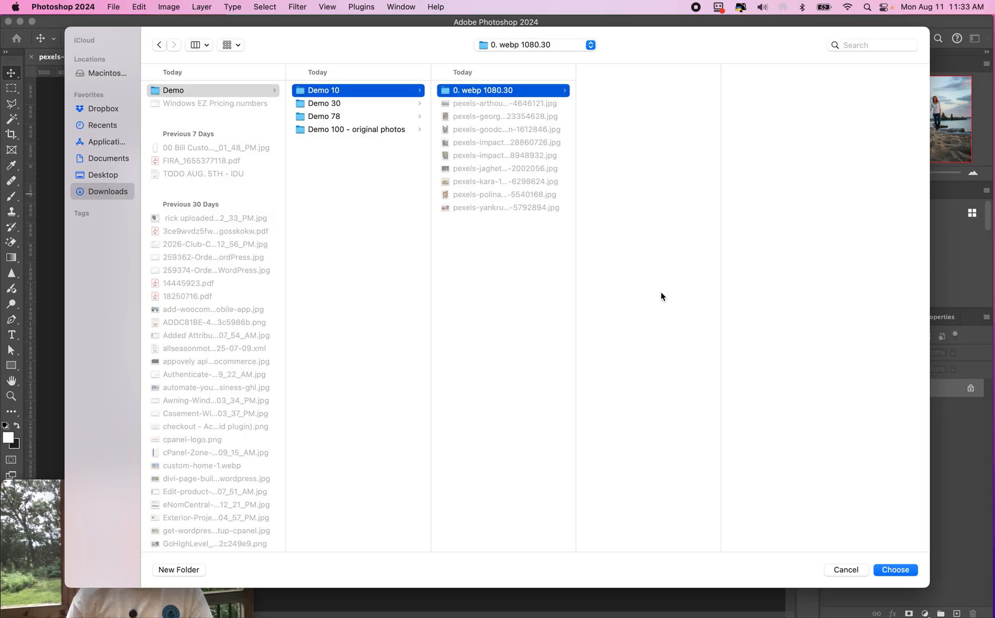
{"action": "left_click", "coordinate": [900, 570]}
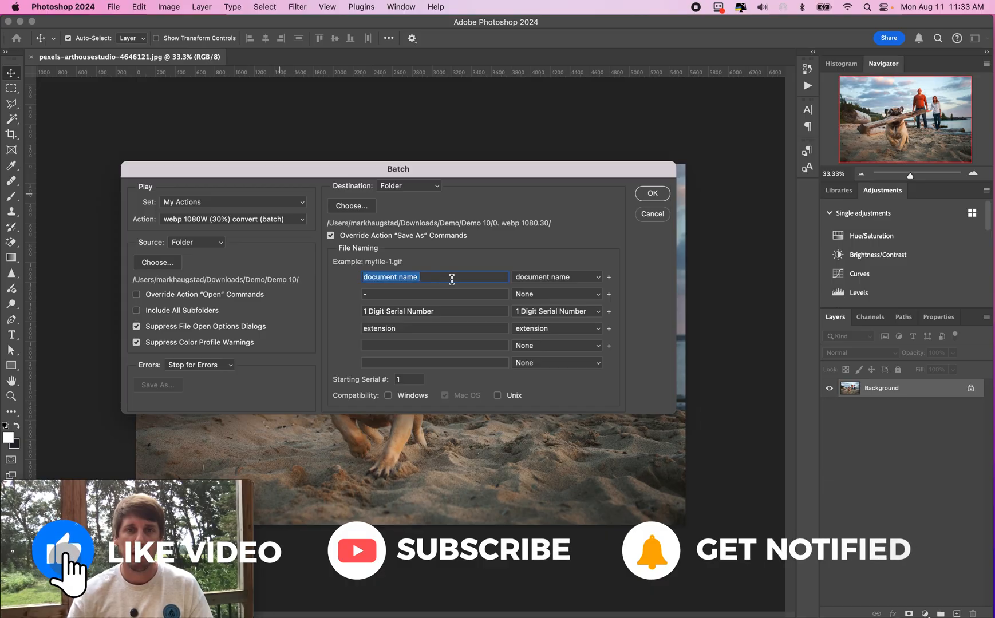
Step: Change the first File Naming field to 'photo', giving names like photo-1
{"action": "type", "text": "p"}
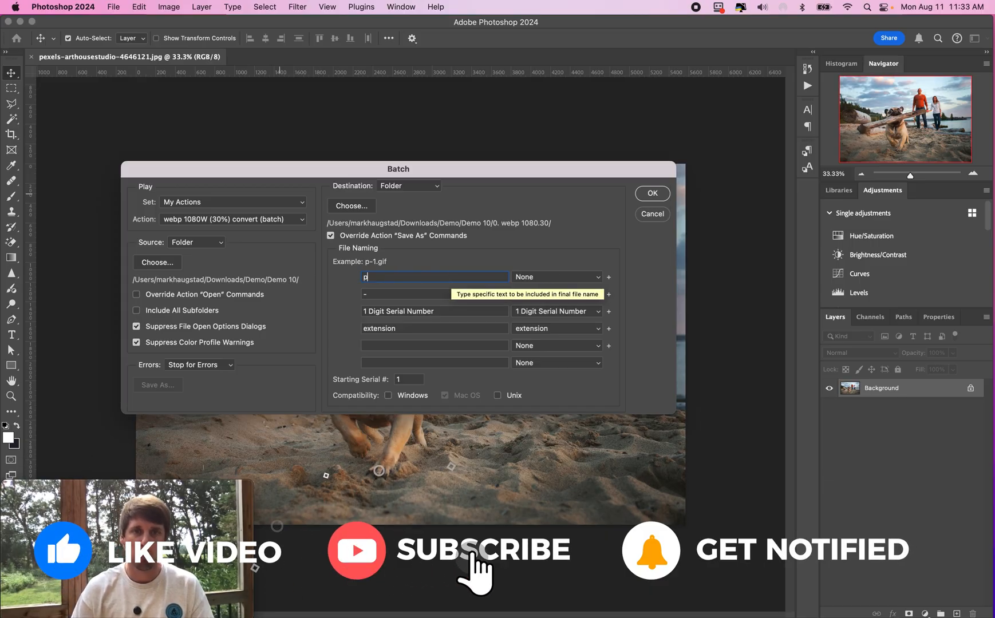
{"action": "key", "text": "Backspace"}
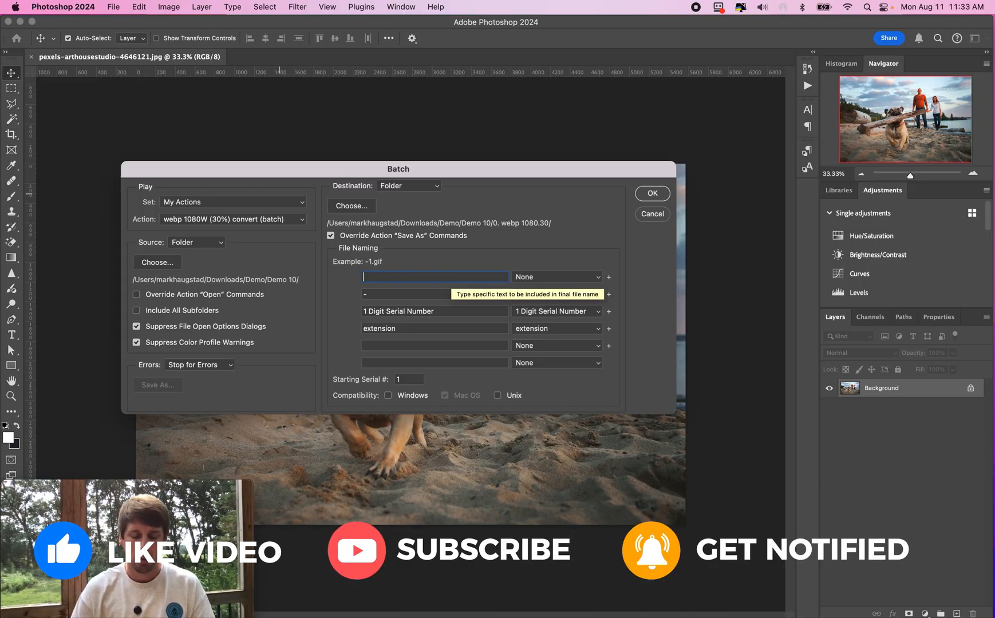
{"action": "type", "text": "photo"}
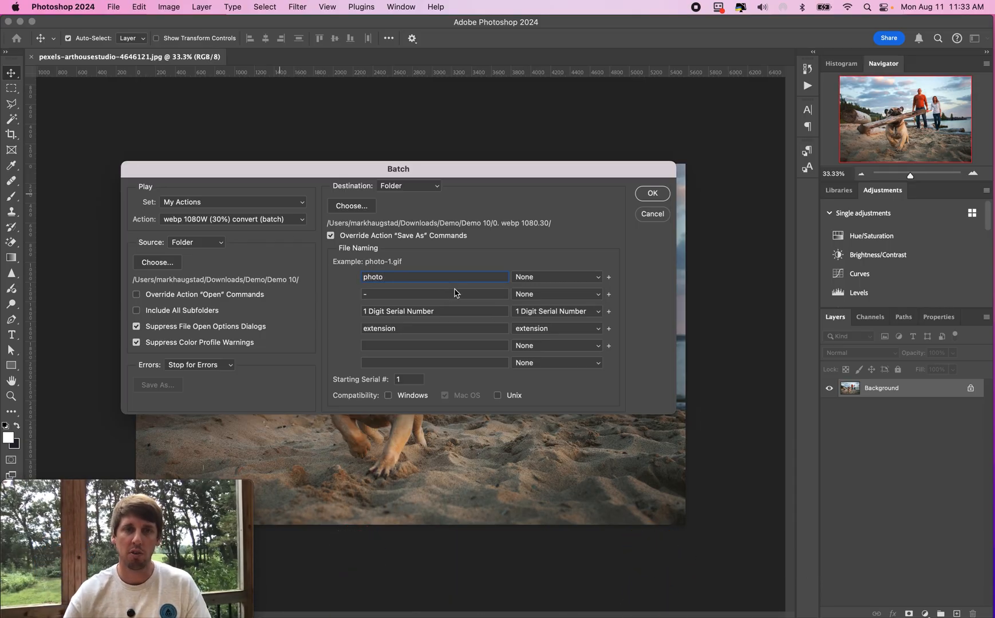
{"action": "mouse_move", "coordinate": [585, 215]}
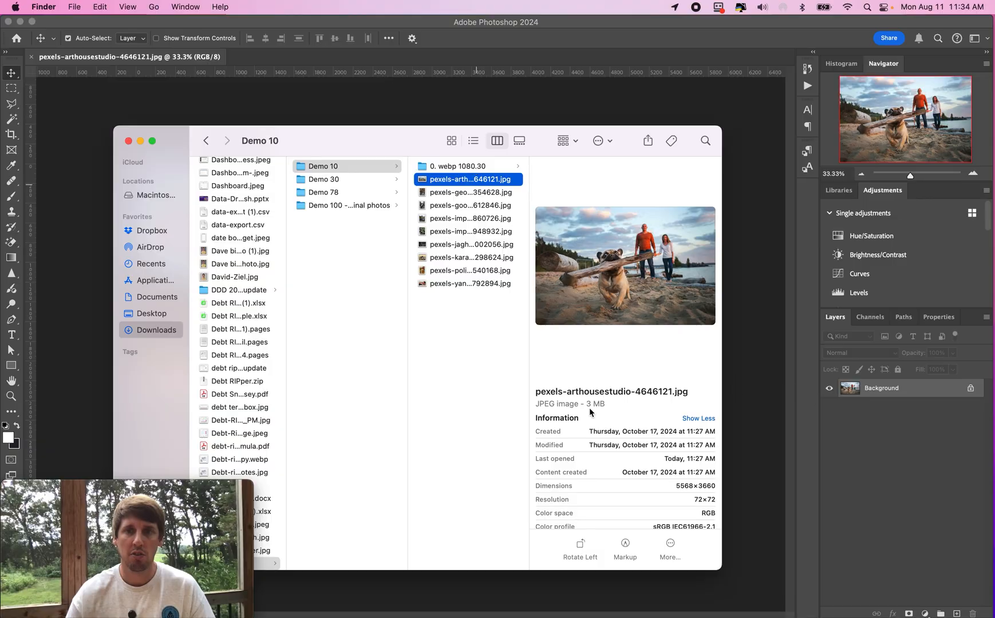
Step: Open the '0. webp 1080.30' folder in Finder to check the files photo-1 through photo-9
{"action": "double_click", "coordinate": [593, 404]}
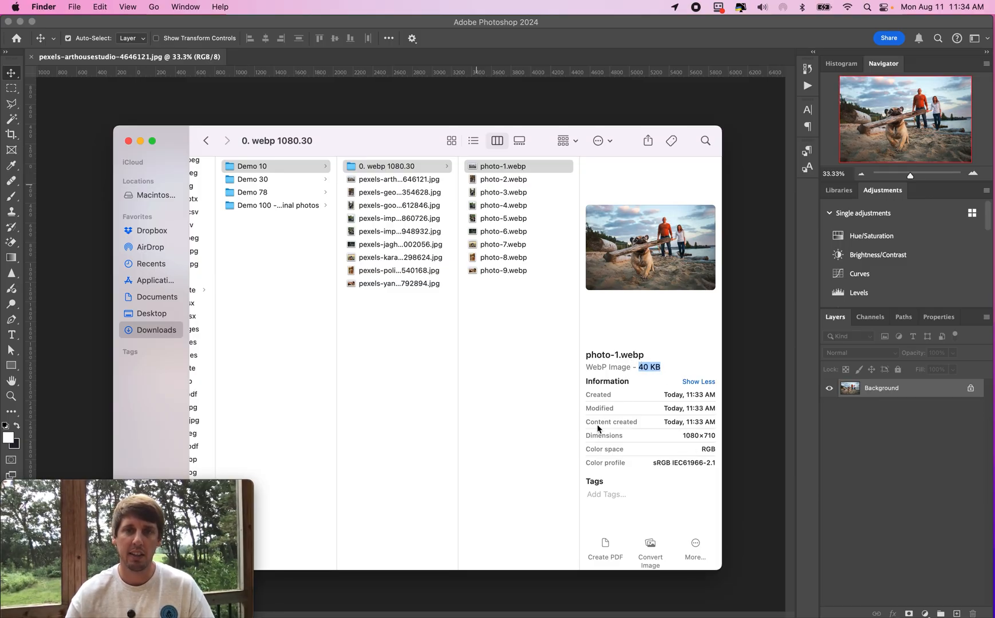
{"action": "mouse_move", "coordinate": [351, 426]}
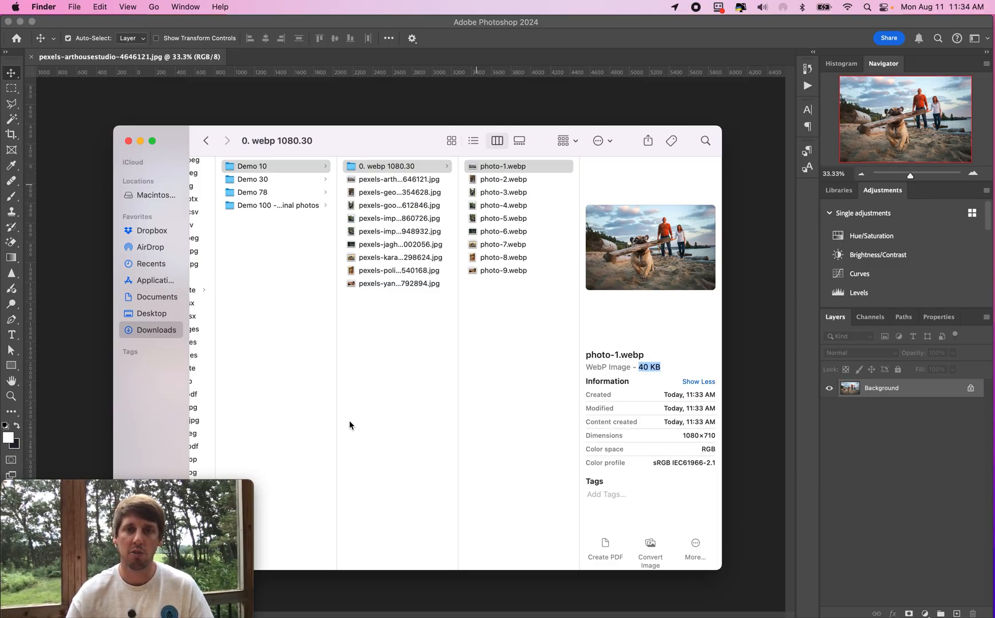